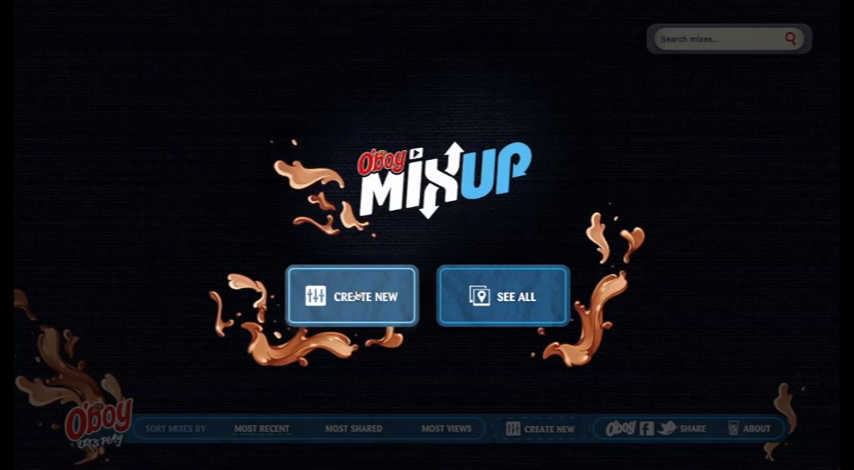
Start a new mix from the EMPTY MIX template.
{"action": "left_click", "coordinate": [352, 296]}
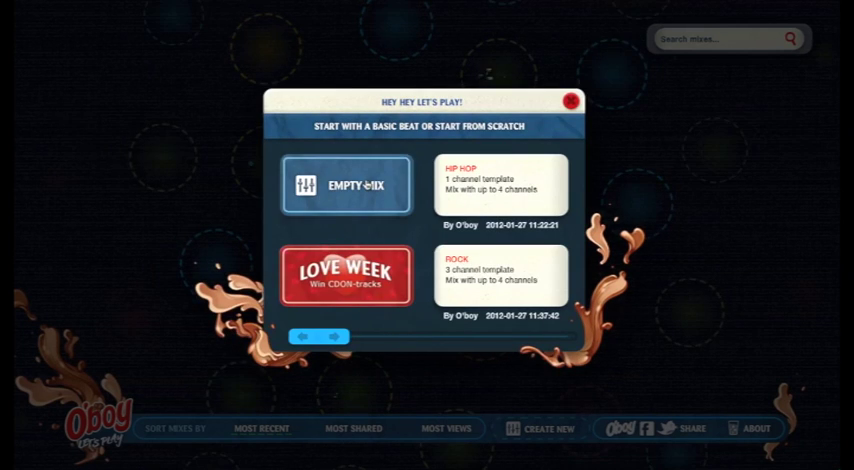
{"action": "left_click", "coordinate": [344, 186]}
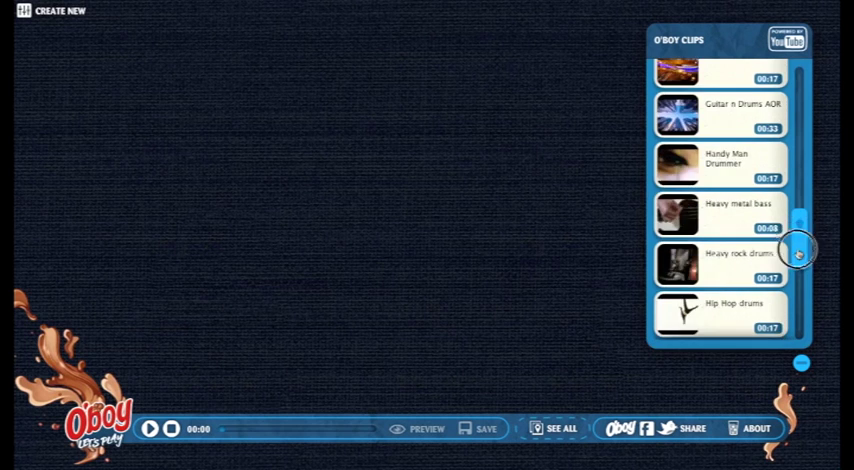
Drag a clip from the O'Boy Clips list onto a channel of the canvas.
{"action": "scroll", "scroll_direction": "down", "scroll_amount": 3}
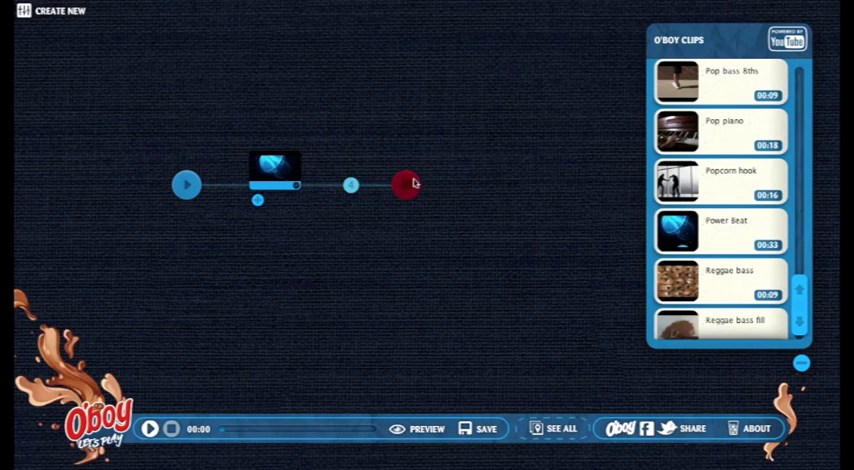
{"action": "left_click_drag", "start_coordinate": [410, 184], "coordinate": [590, 304]}
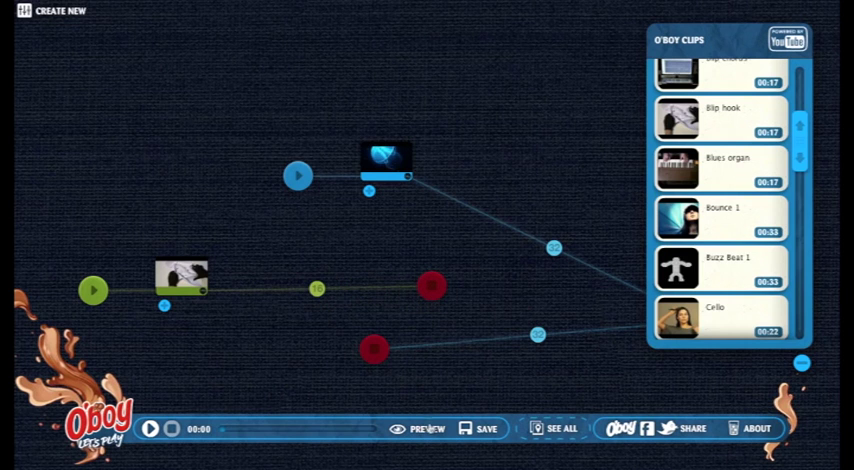
{"action": "left_click", "coordinate": [420, 428]}
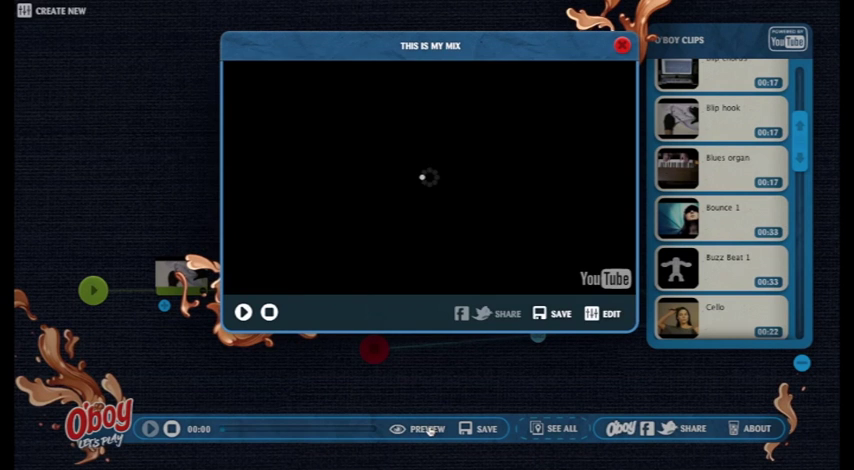
{"action": "left_click", "coordinate": [244, 312]}
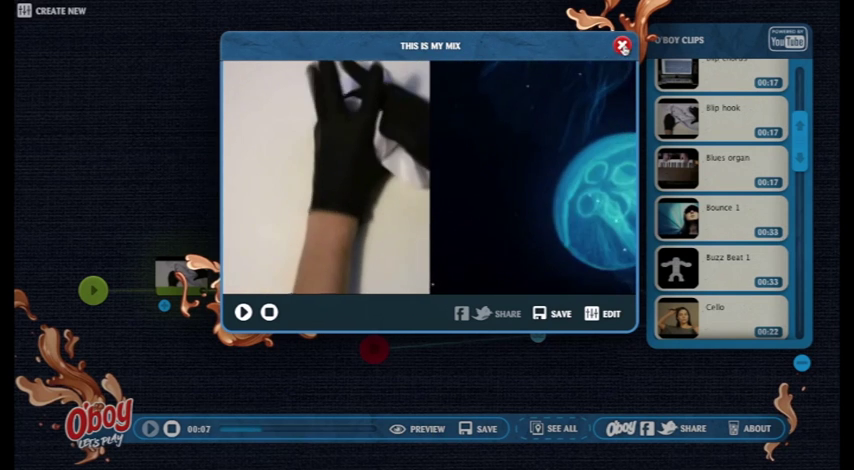
{"action": "left_click", "coordinate": [620, 48]}
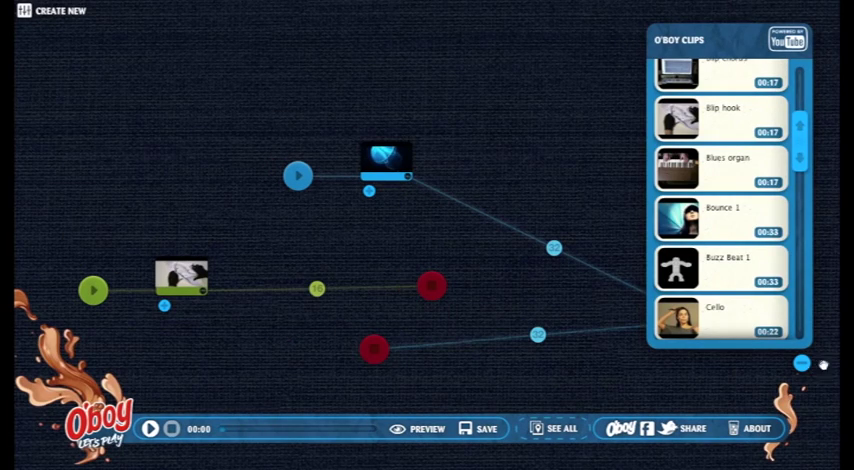
Add a second clip to the upper blue channel after its first clip.
{"action": "left_click_drag", "start_coordinate": [384, 156], "coordinate": [450, 178]}
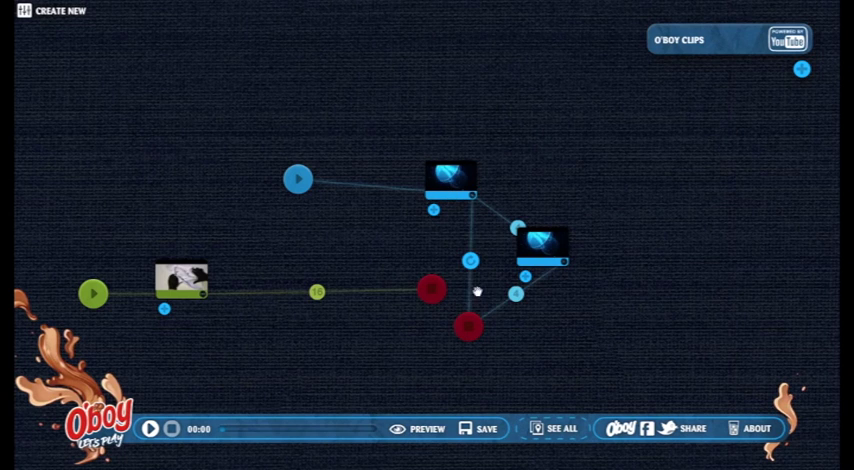
{"action": "mouse_move", "coordinate": [444, 228]}
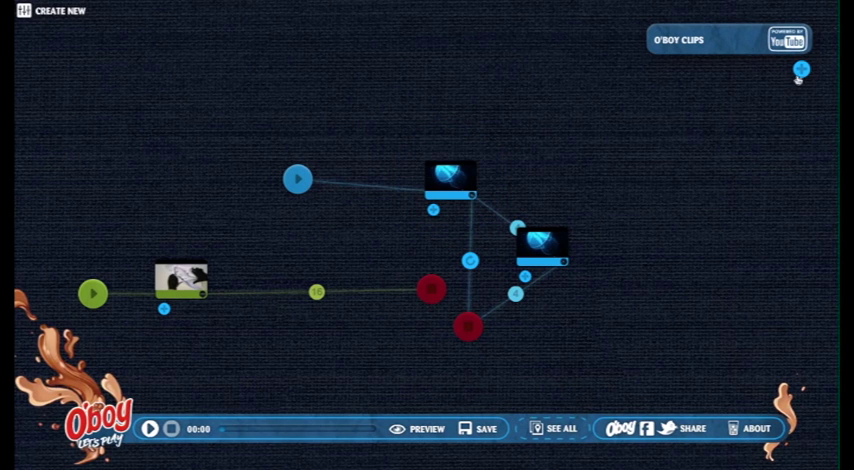
Reopen the clips library, build the red and yellow channels, and begin saving the mix.
{"action": "left_click", "coordinate": [804, 66]}
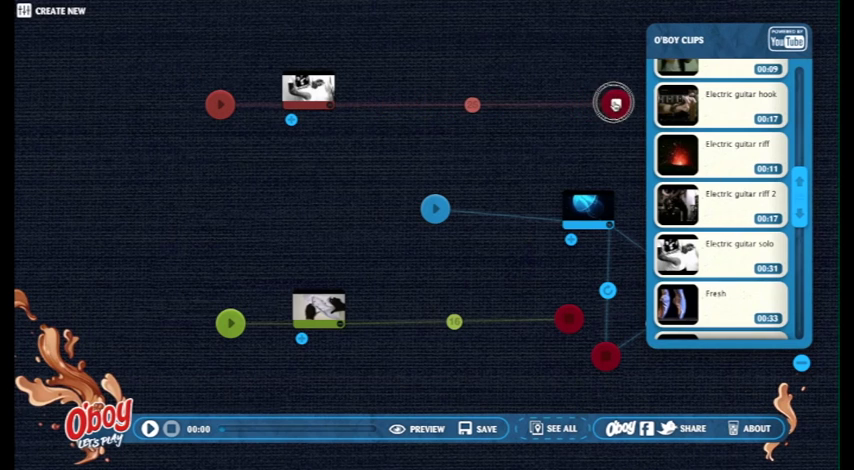
{"action": "scroll", "scroll_direction": "down", "scroll_amount": 3}
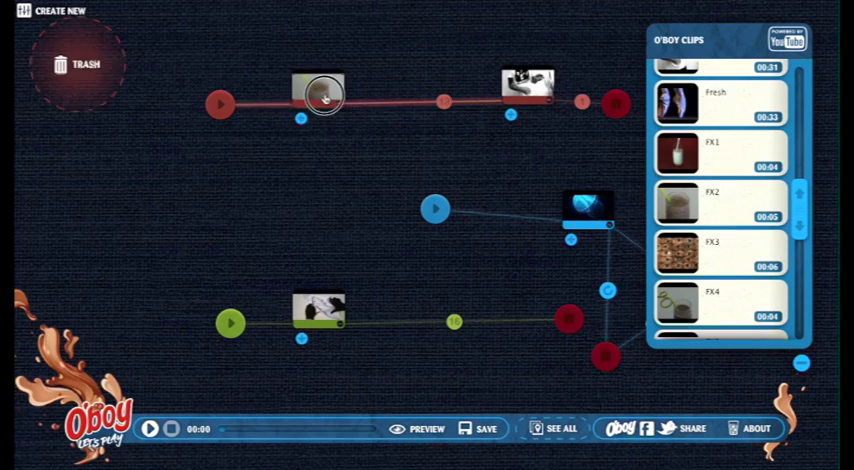
{"action": "scroll", "scroll_direction": "down", "scroll_amount": 3}
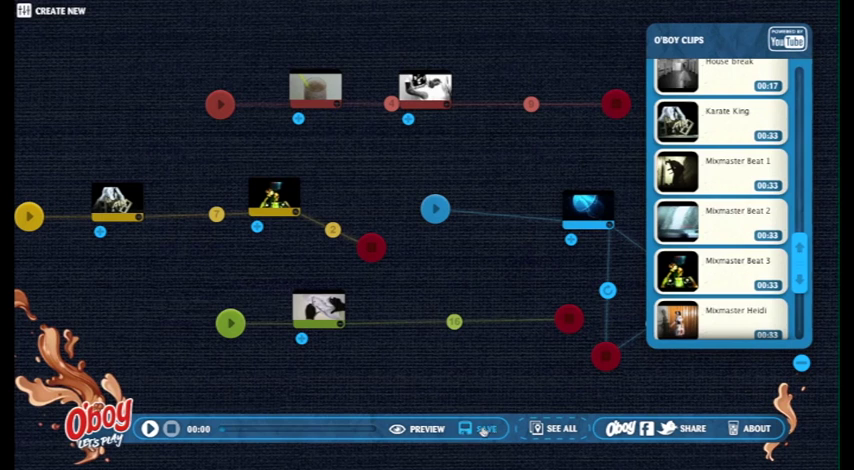
{"action": "left_click", "coordinate": [480, 428]}
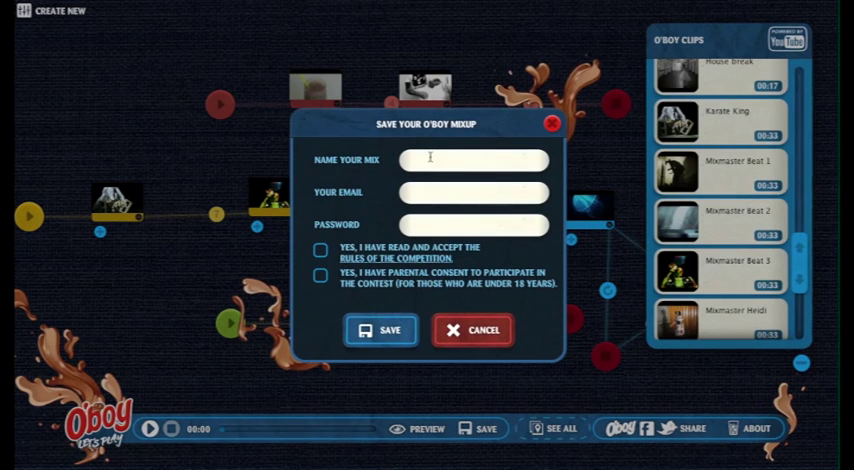
Save the mix as 'Demo mix time!' and copy its share URL from the dialog.
{"action": "type", "text": "Demo mix time!"}
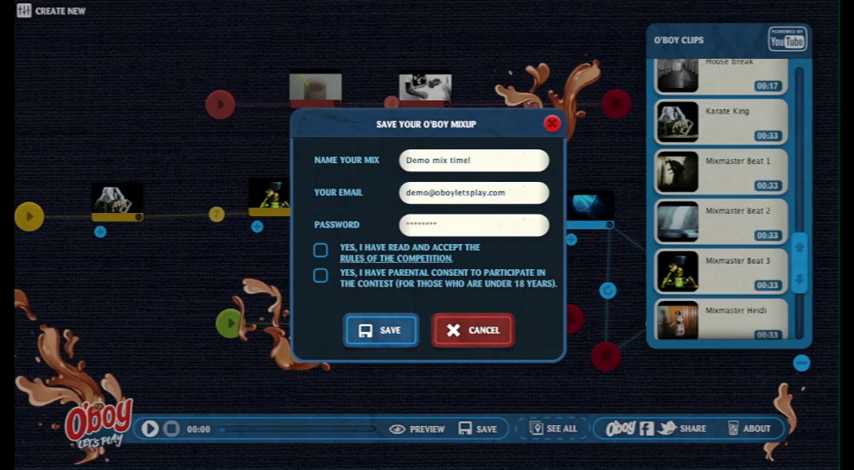
{"action": "left_click", "coordinate": [380, 330]}
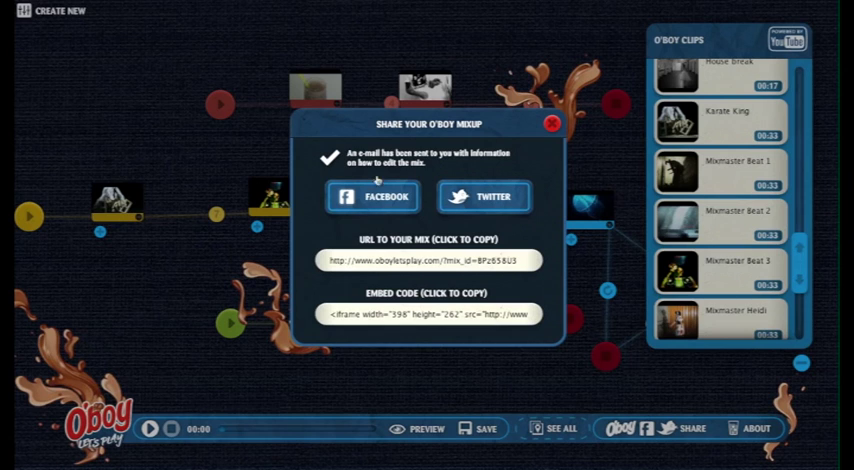
{"action": "left_click", "coordinate": [428, 260]}
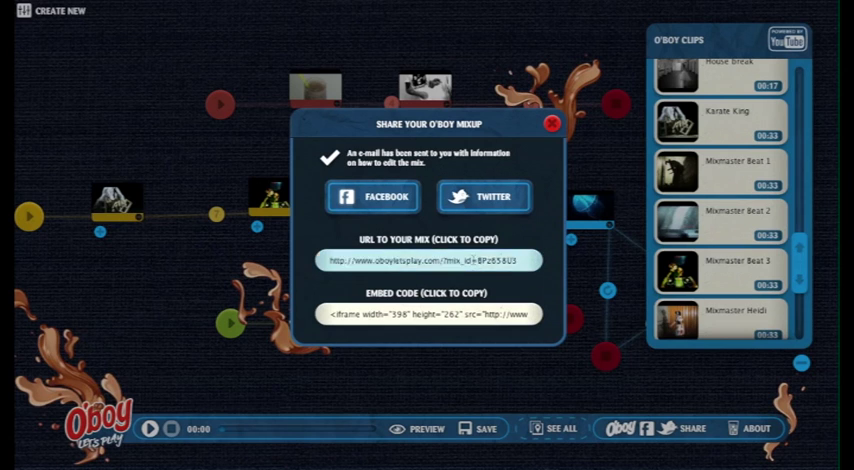
{"action": "left_click", "coordinate": [432, 260]}
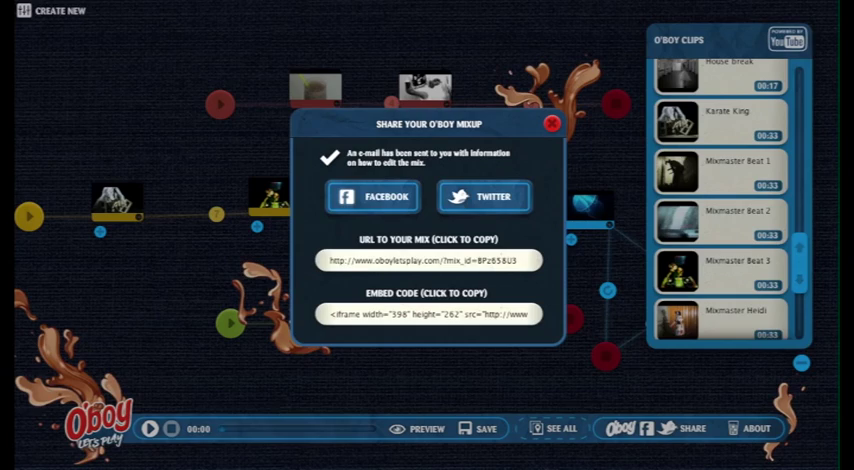